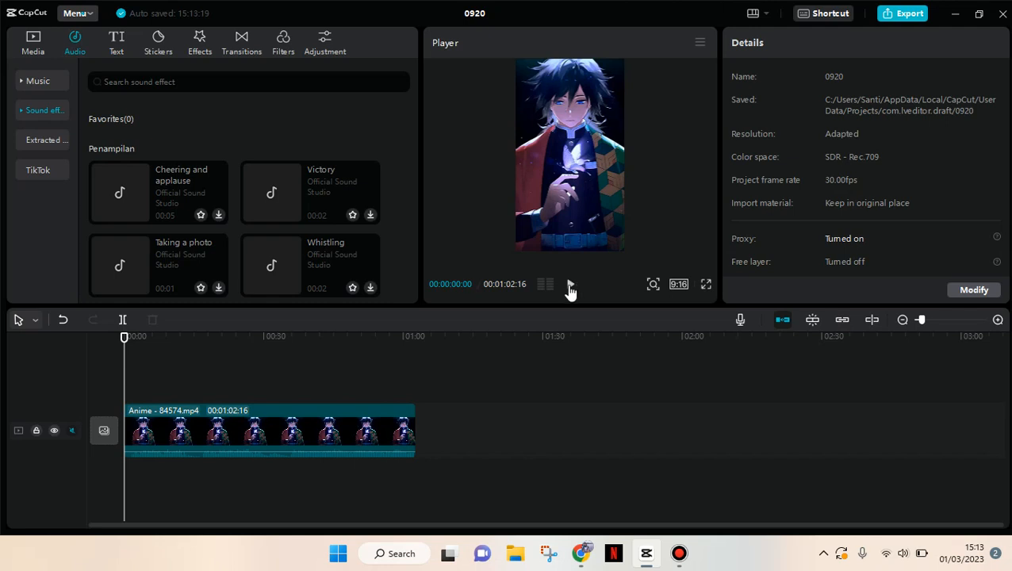
Preview the anime clip briefly, then add a Default text clip to the timeline above it.
click(570, 284)
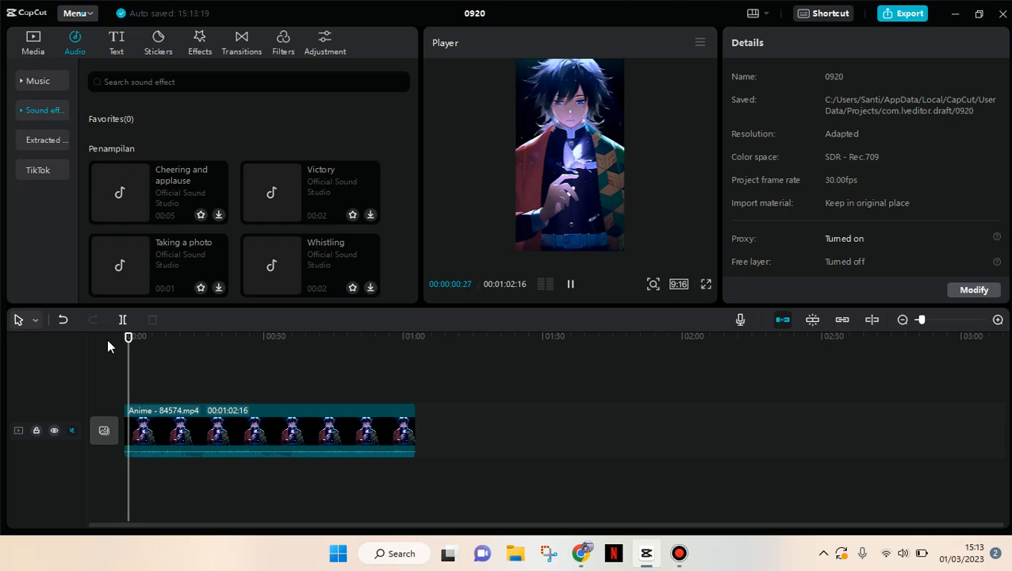
click(571, 284)
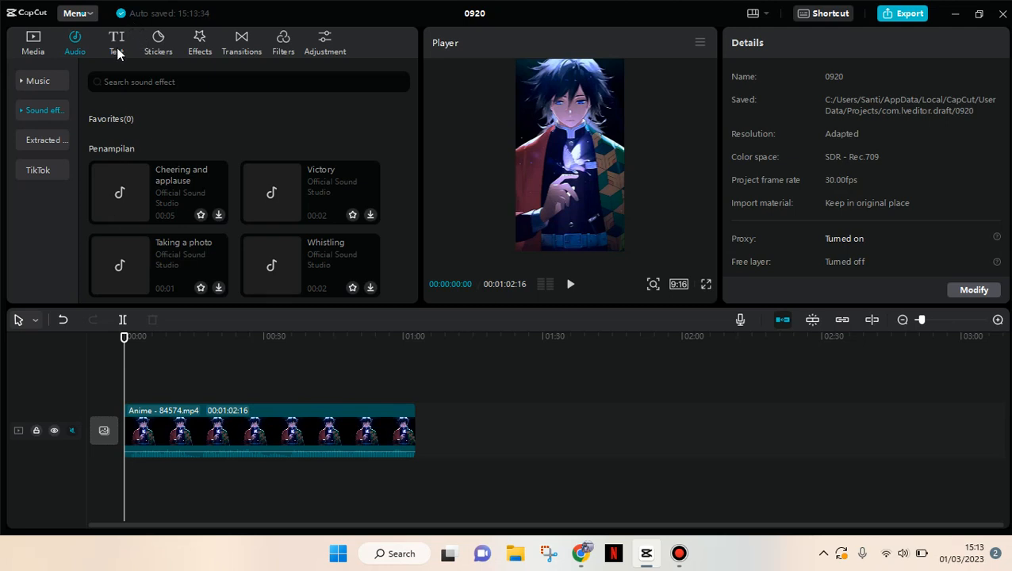
click(116, 42)
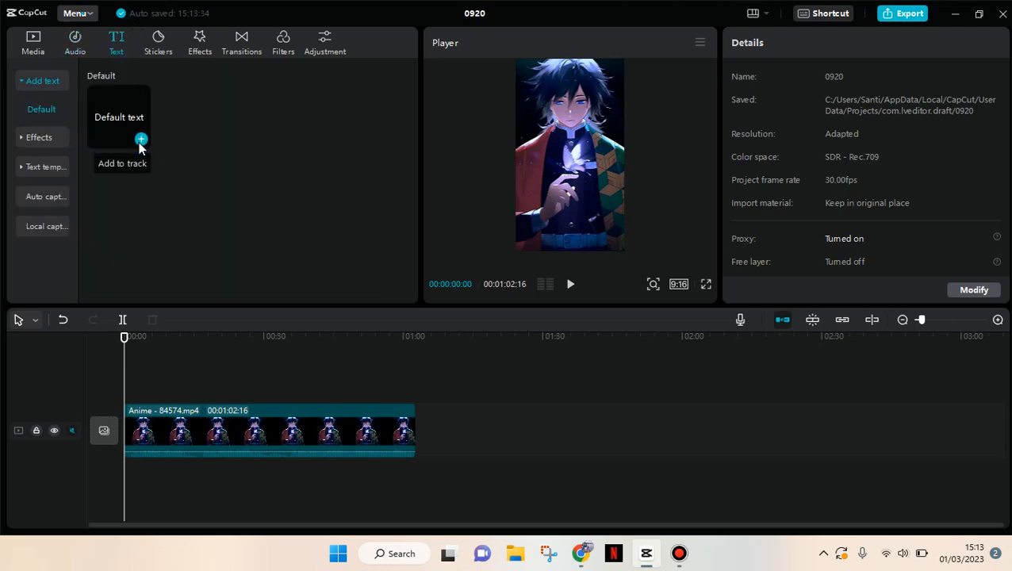
click(139, 140)
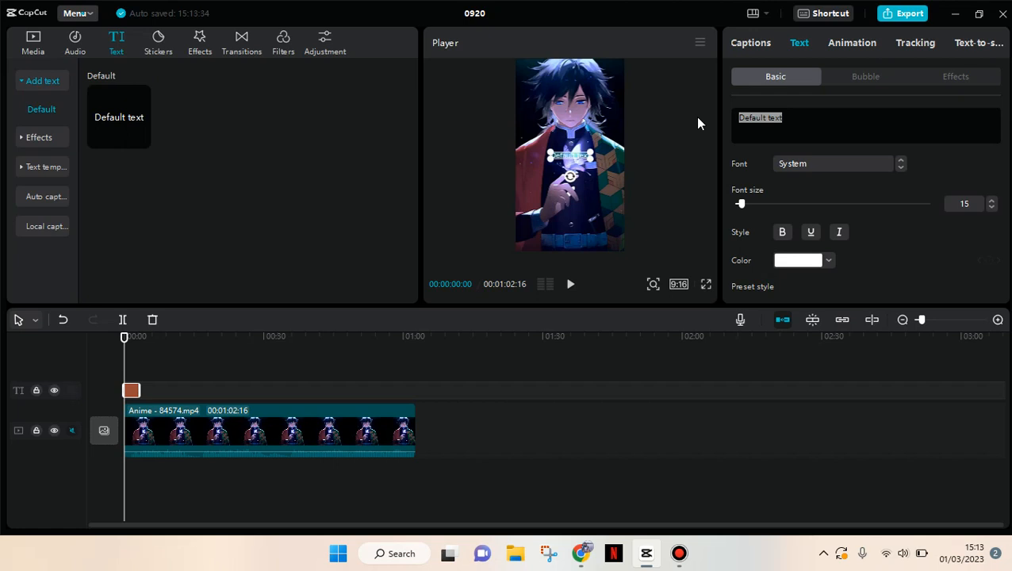
Enter the caption "This is how you can add a male or female voice to your video".
text(This is how you can add)
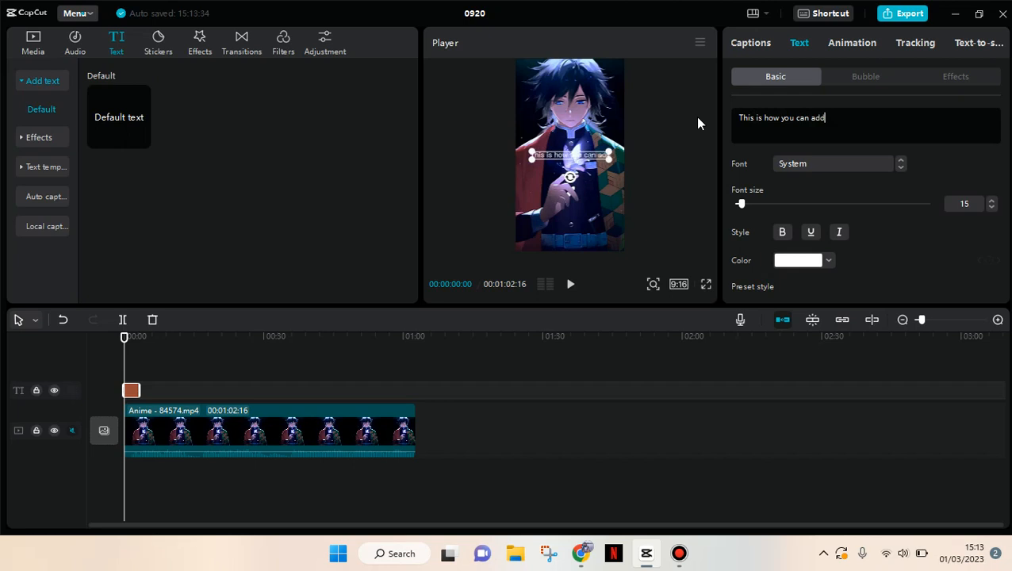
text(a male)
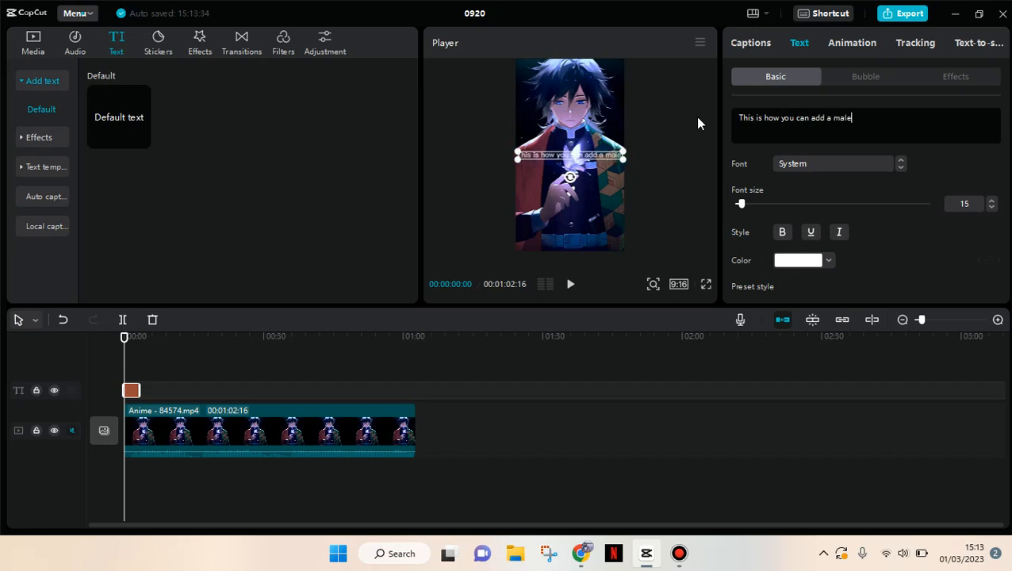
text(or female)
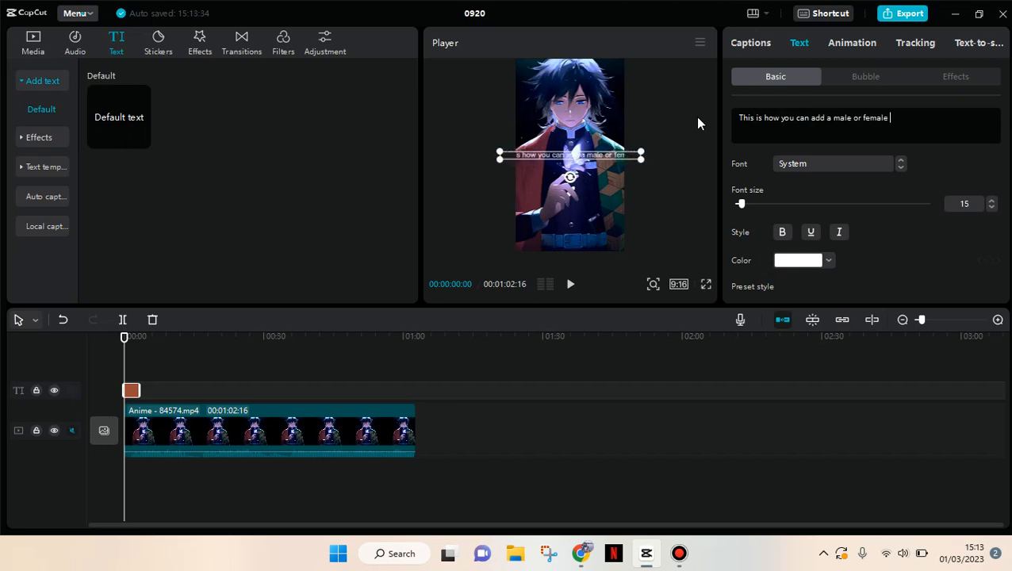
text(voice to)
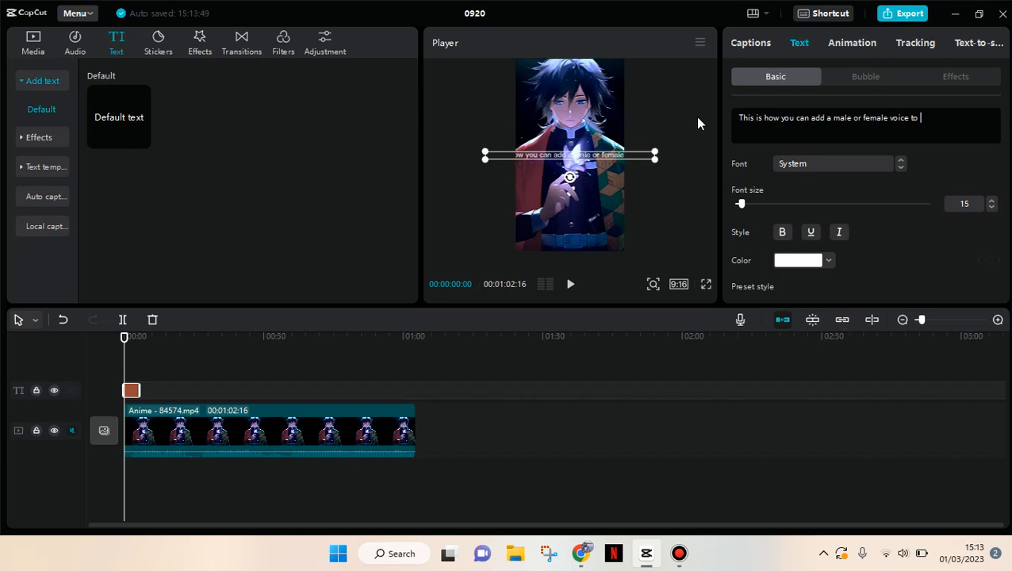
text(your video)
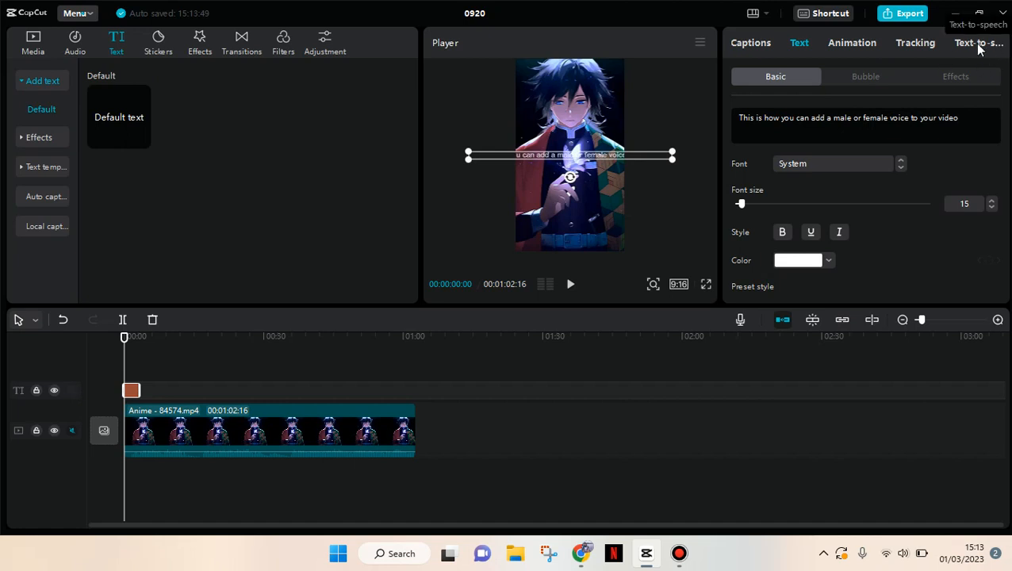
Choose the British female text-to-speech voice for the caption, after trying American male.
click(978, 41)
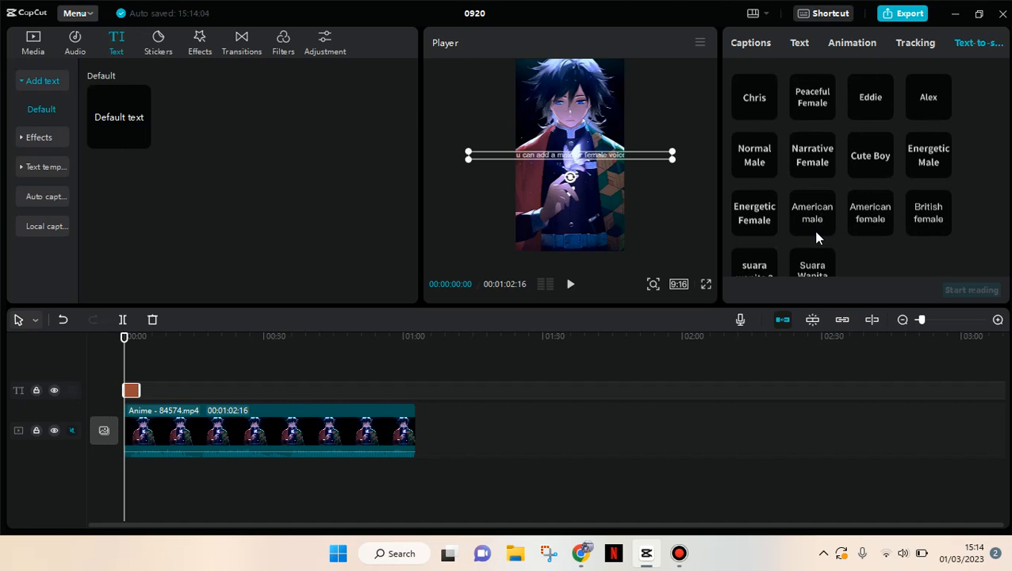
mouse_move(826, 241)
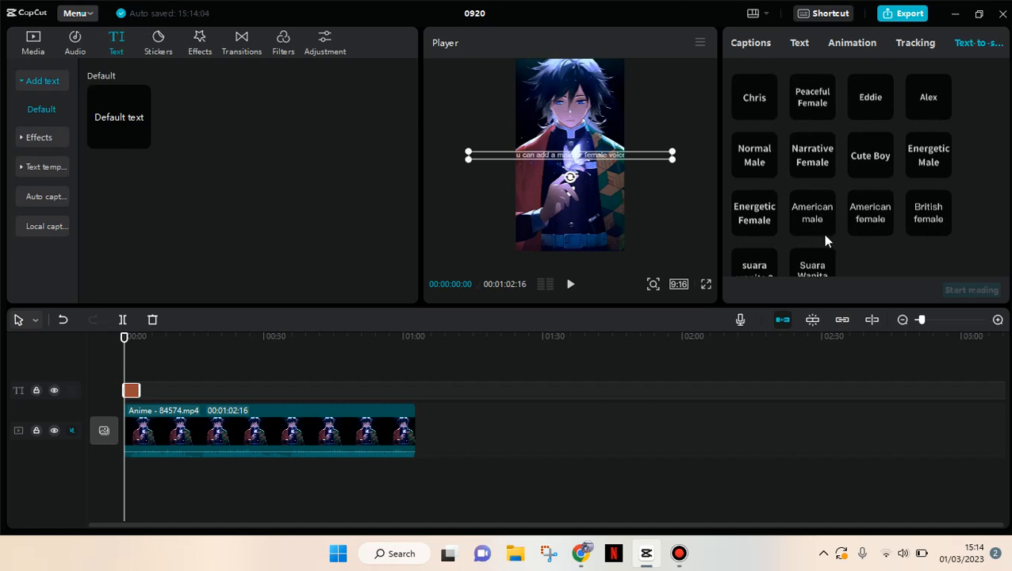
click(812, 213)
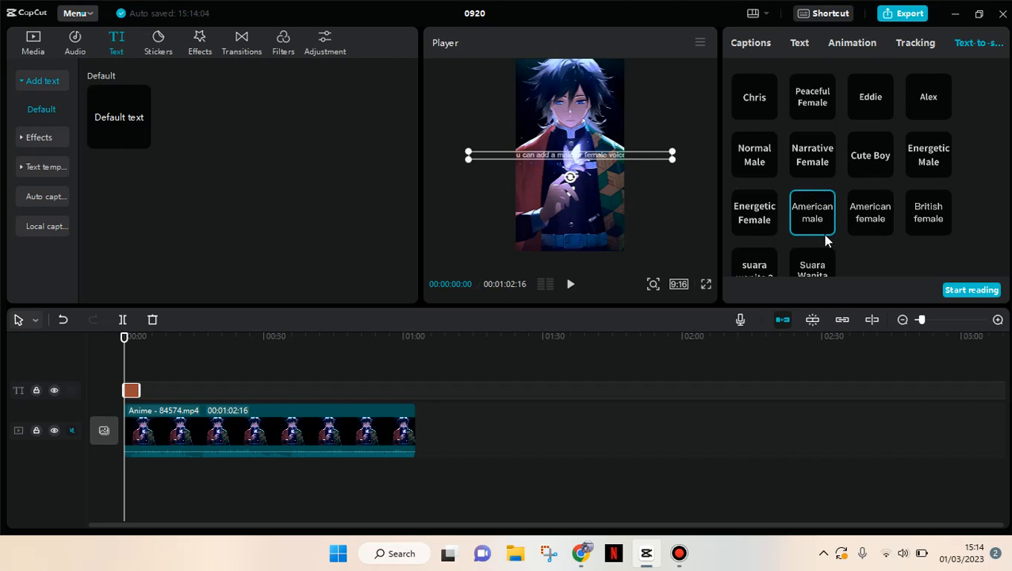
mouse_move(872, 234)
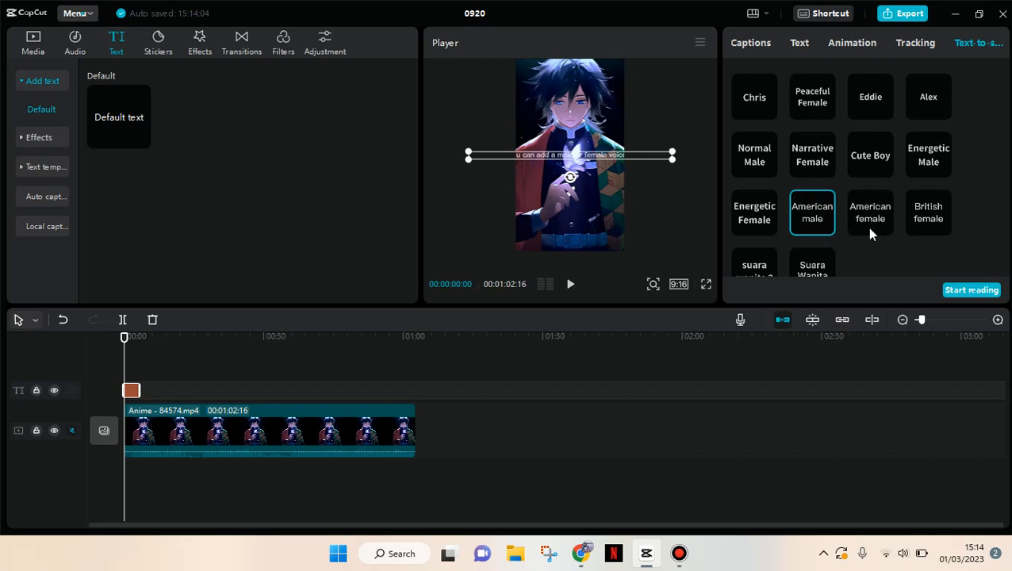
click(927, 212)
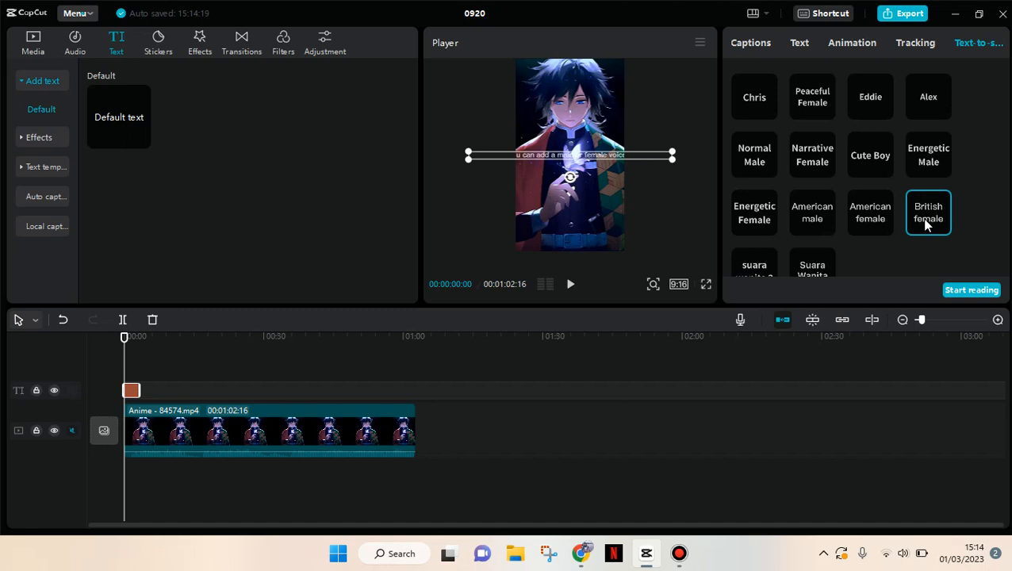
mouse_move(939, 222)
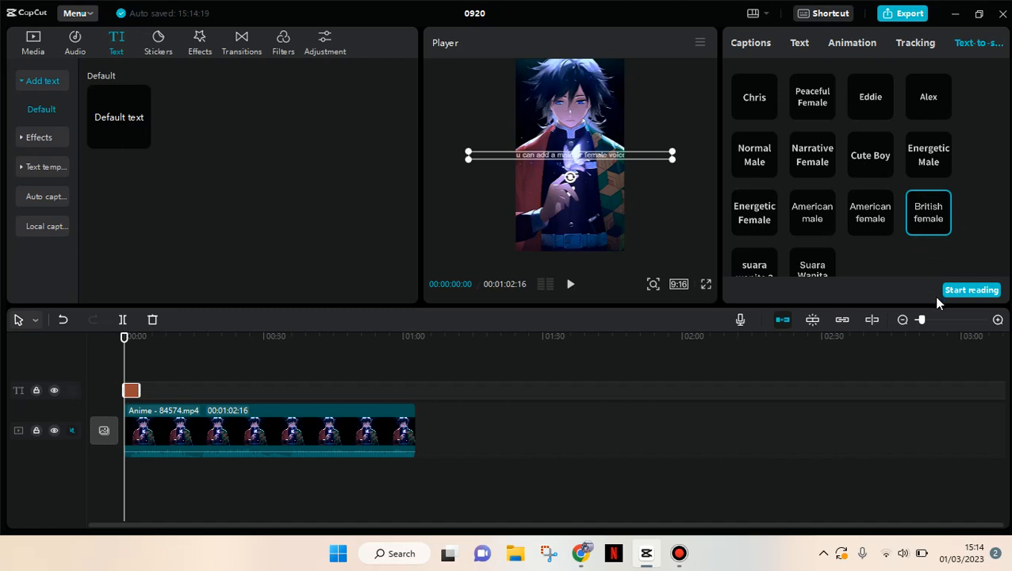
Generate the British female voiceover with Start reading, placing the audio under the anime clip.
click(970, 289)
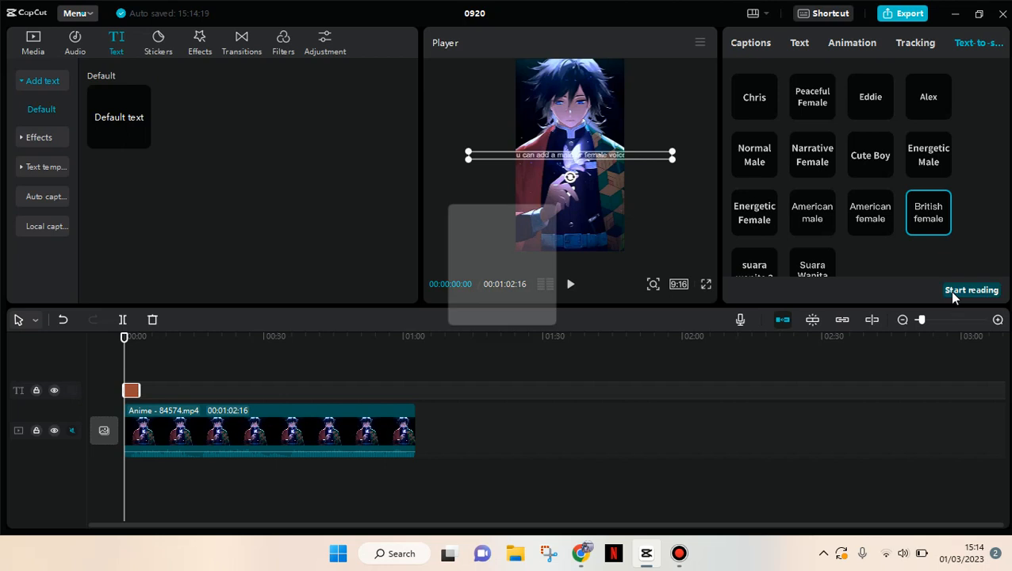
click(970, 289)
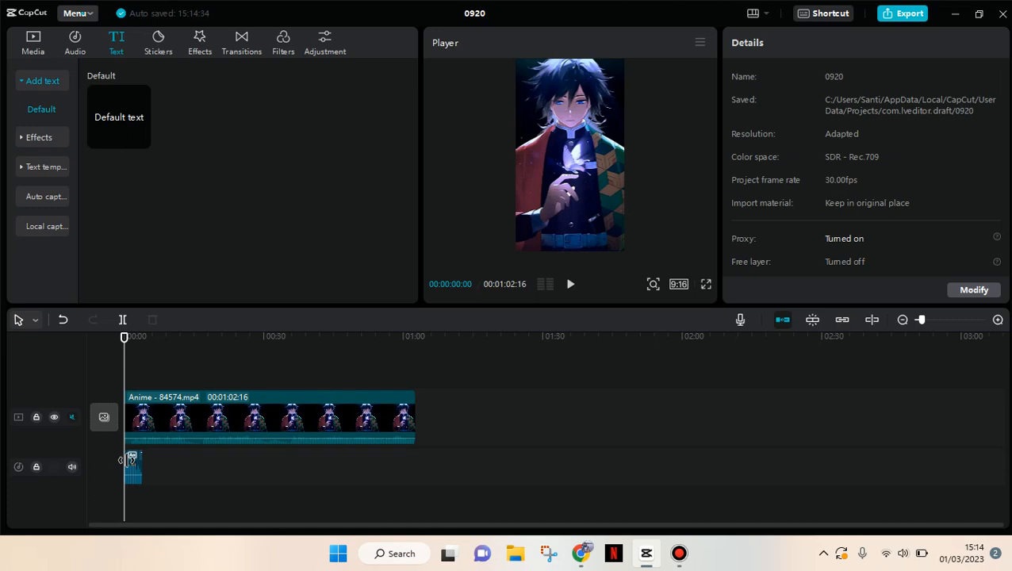
click(571, 284)
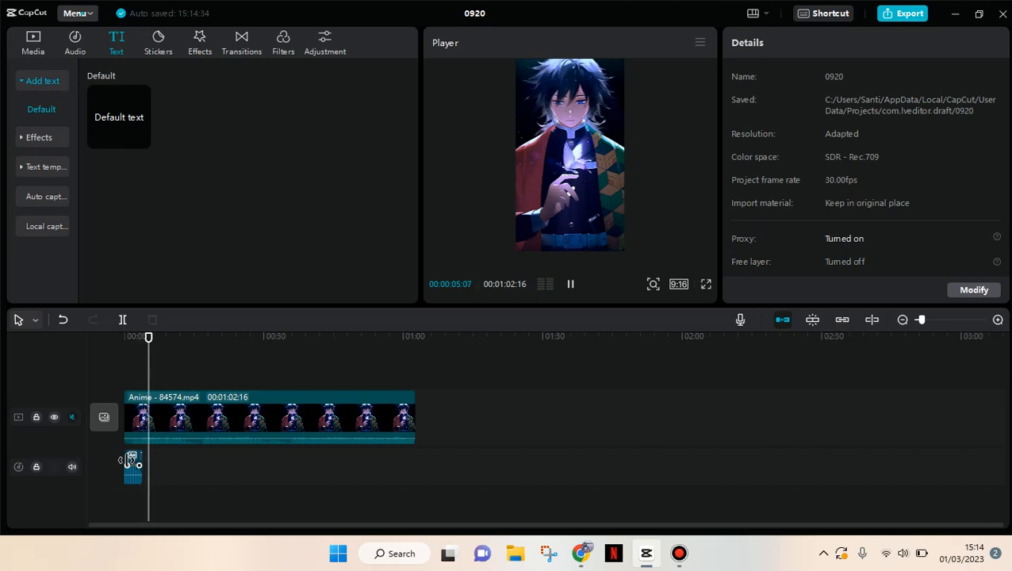
click(571, 284)
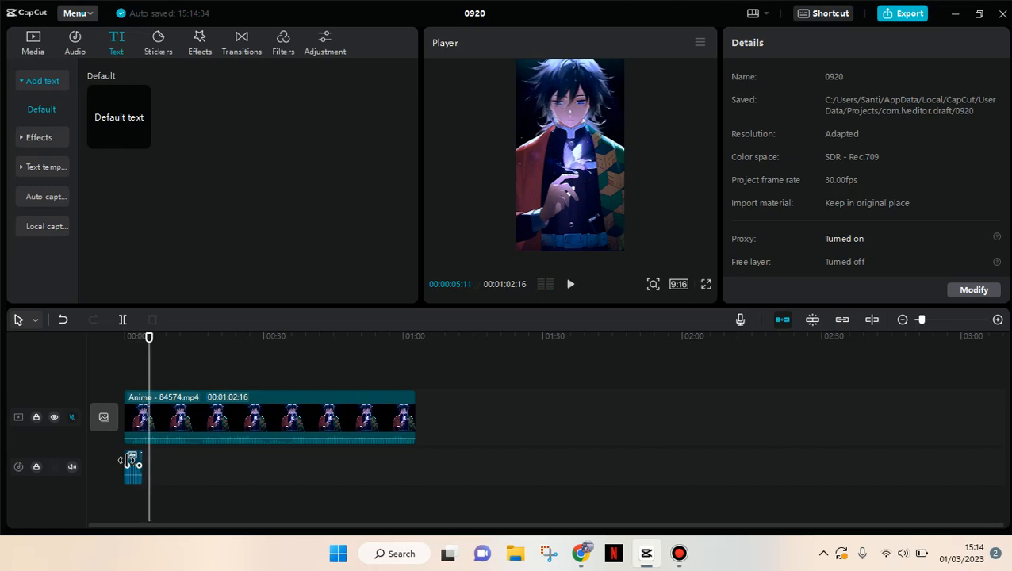